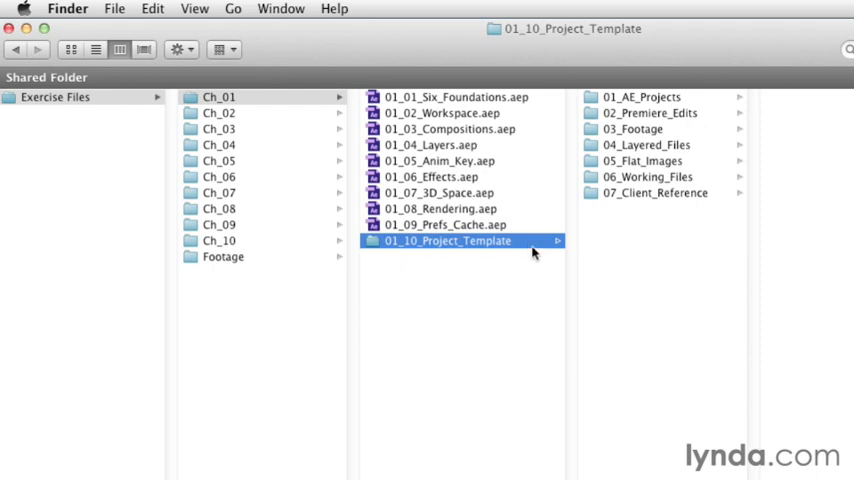
{"action": "mouse_move", "coordinate": [590, 85]}
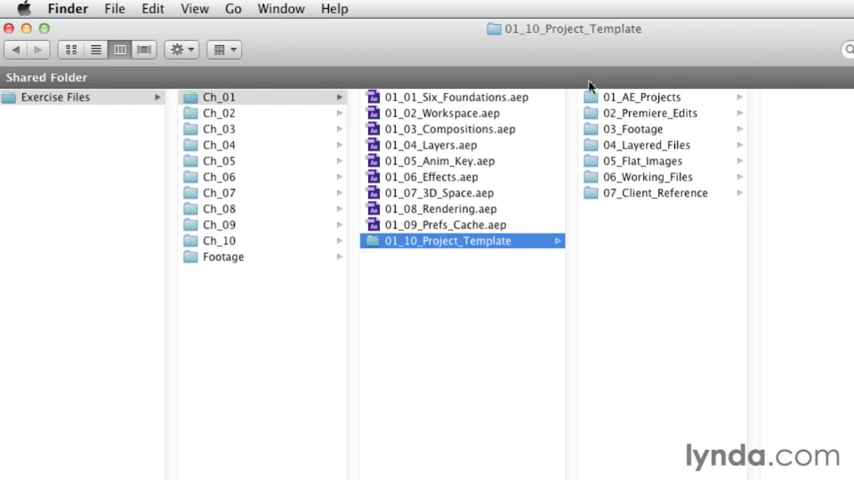
{"action": "mouse_move", "coordinate": [680, 268]}
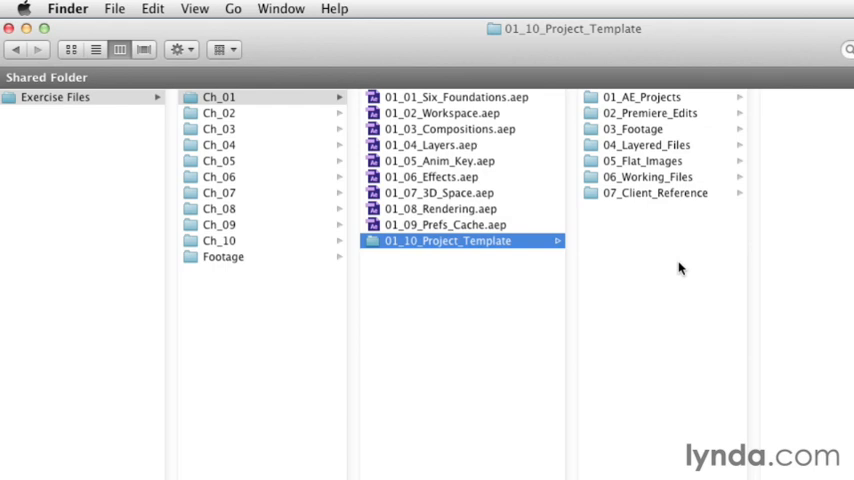
{"action": "mouse_move", "coordinate": [712, 207]}
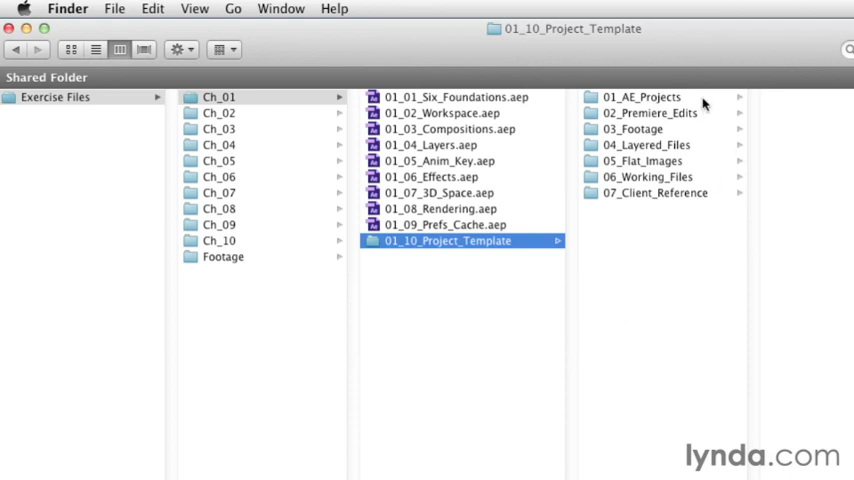
{"action": "mouse_move", "coordinate": [710, 100]}
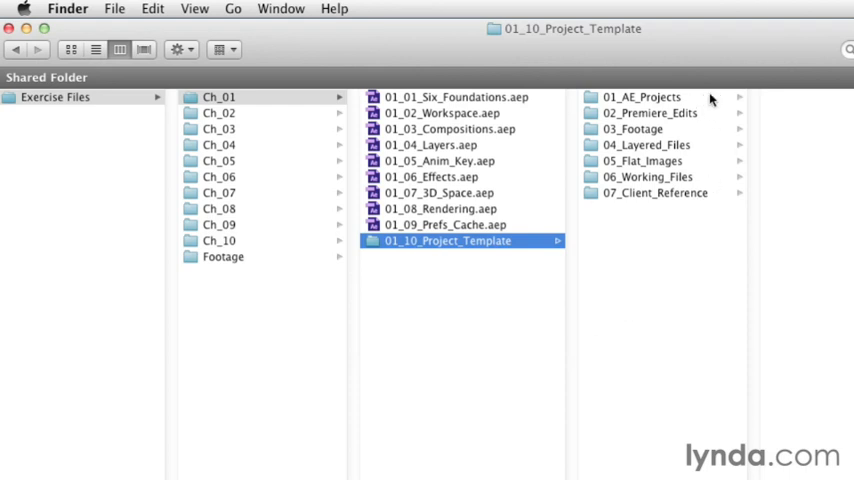
Step: Preview the template's earlier subfolder, then open 03_Footage in the column view
{"action": "left_click", "coordinate": [642, 96]}
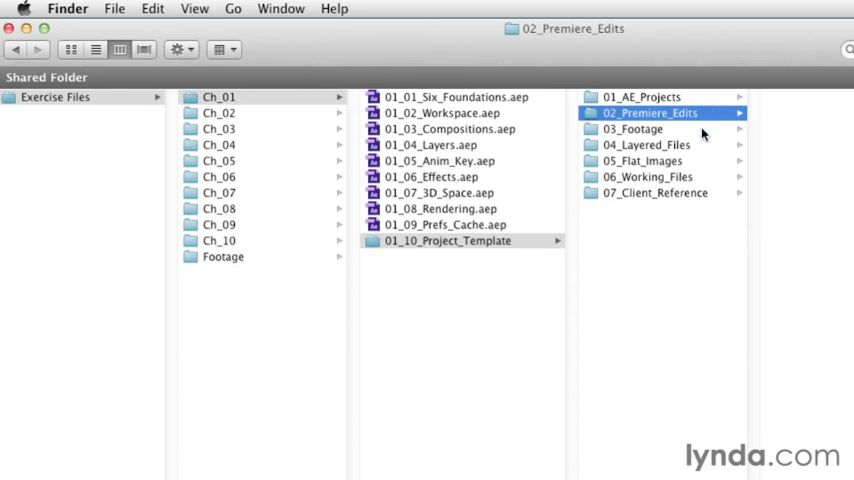
{"action": "left_click", "coordinate": [633, 128]}
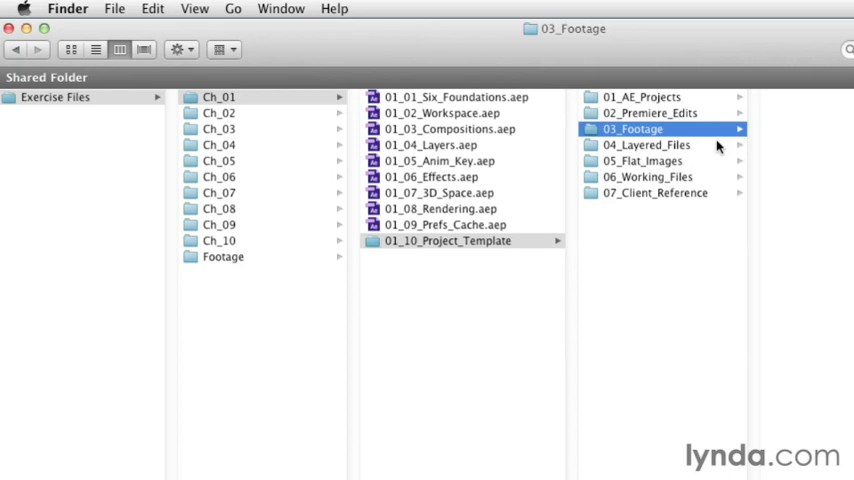
{"action": "mouse_move", "coordinate": [775, 282]}
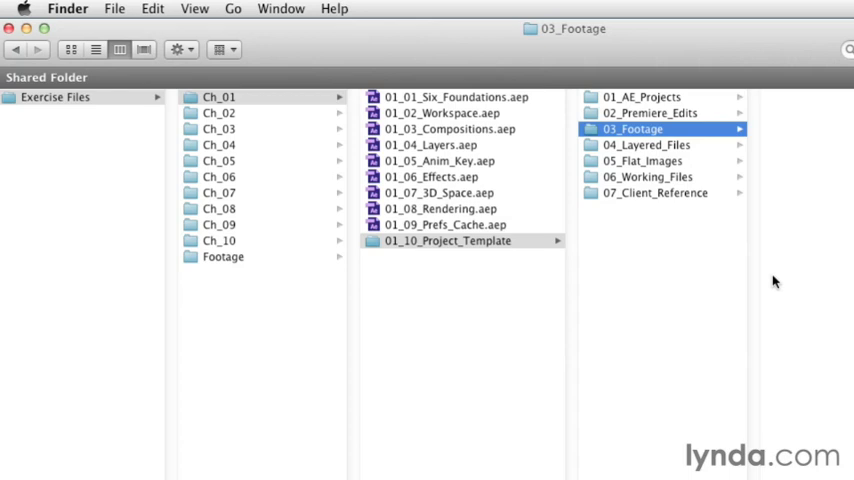
{"action": "mouse_move", "coordinate": [690, 285]}
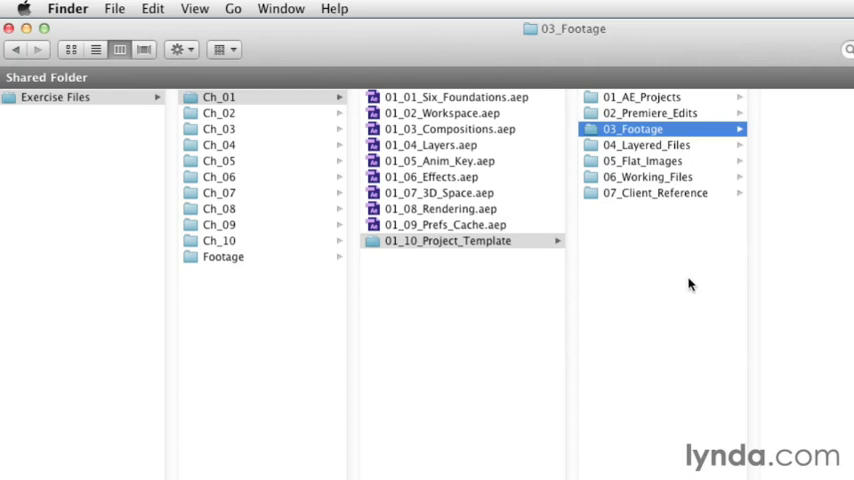
{"action": "mouse_move", "coordinate": [632, 238]}
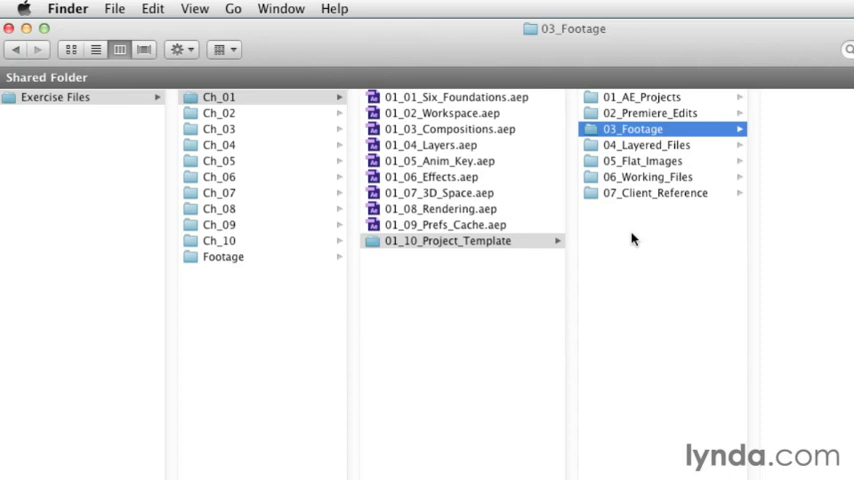
{"action": "mouse_move", "coordinate": [708, 157]}
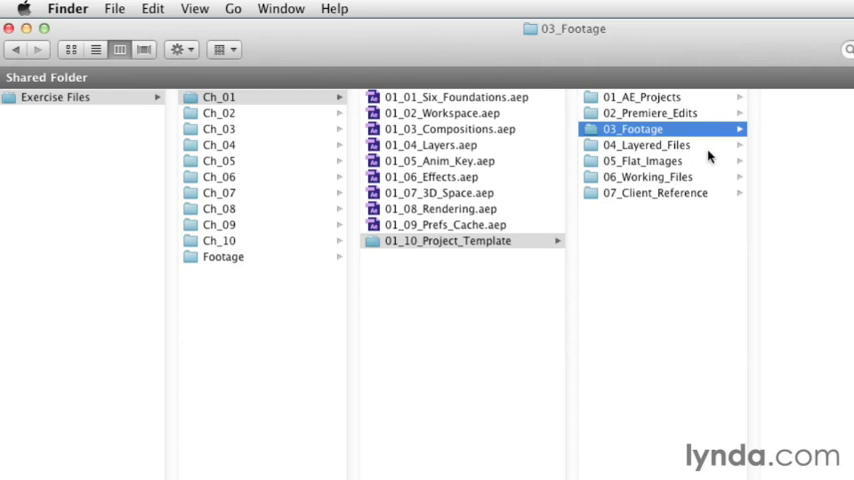
Step: Step through 04_Layered_Files and 05_Flat_Images to open 06_Working_Files
{"action": "left_click", "coordinate": [647, 144]}
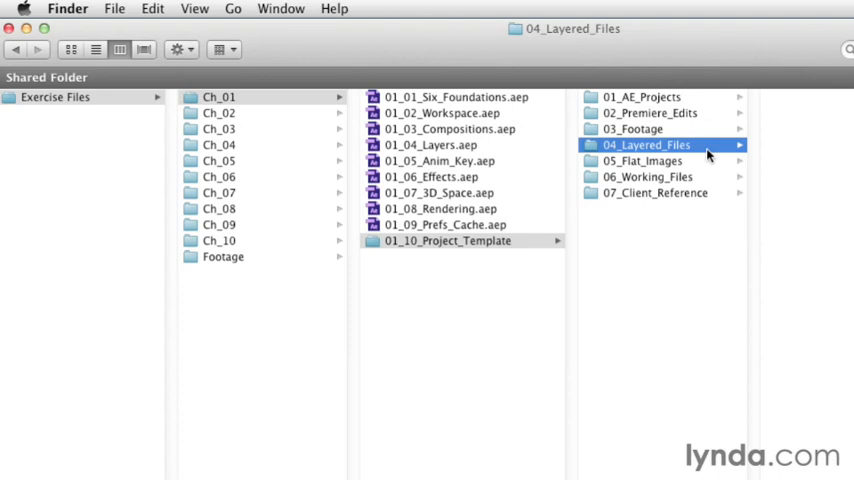
{"action": "left_click", "coordinate": [643, 160]}
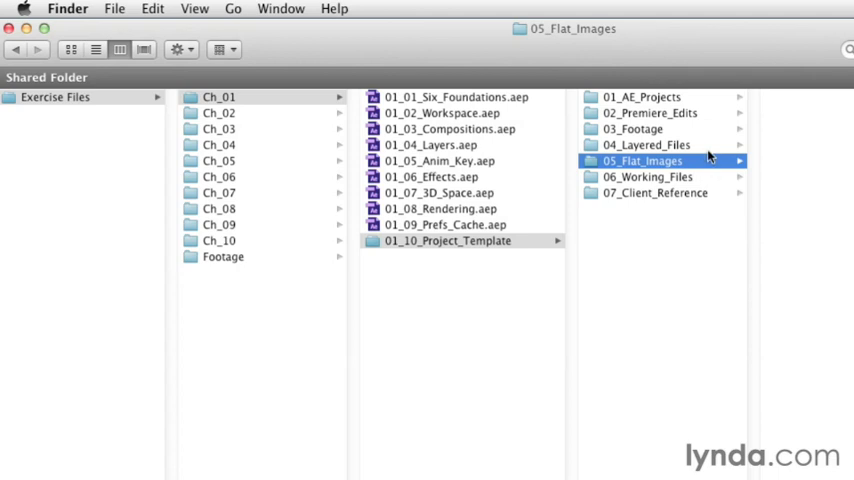
{"action": "mouse_move", "coordinate": [704, 147]}
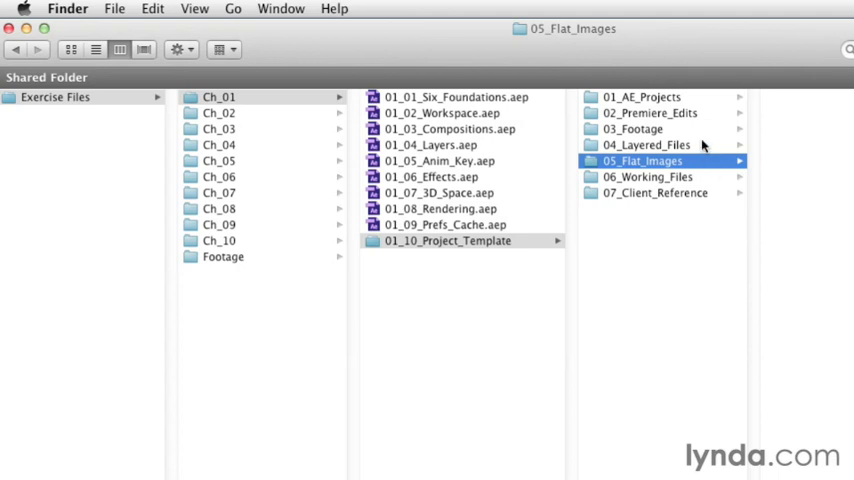
{"action": "mouse_move", "coordinate": [740, 150]}
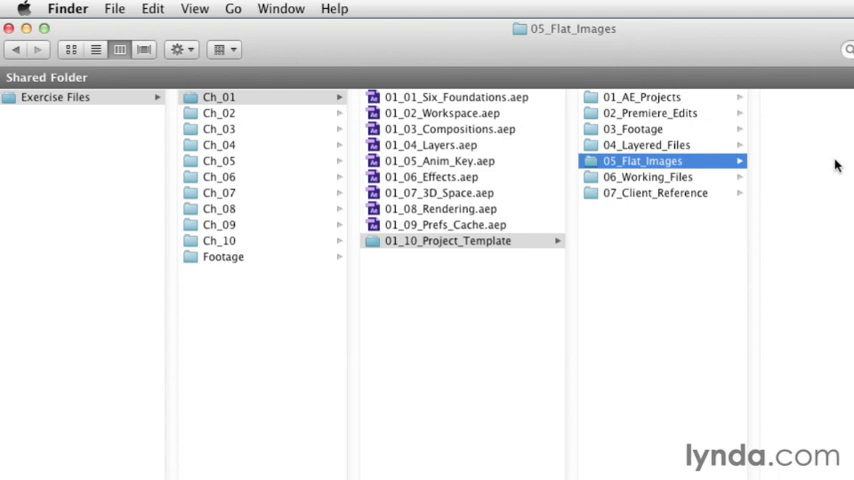
{"action": "left_click", "coordinate": [648, 177]}
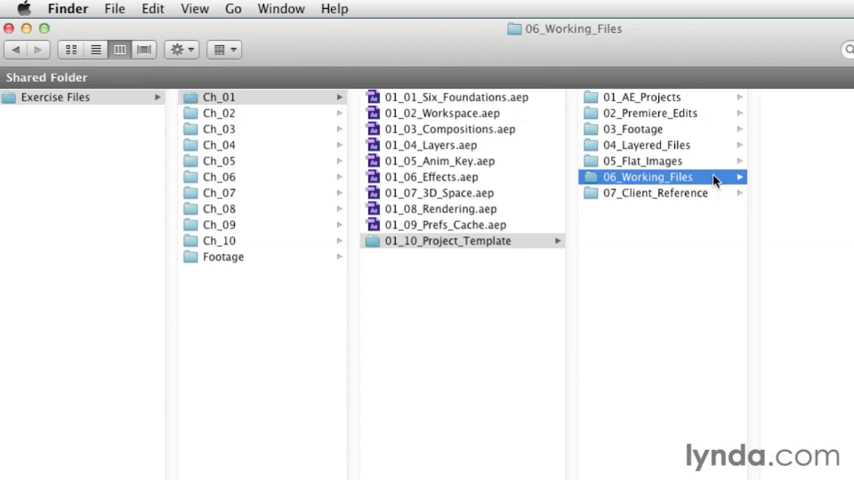
Step: Revisit 04_Layered_Files, then open 07_Client_Reference, the template's final subfolder
{"action": "left_click", "coordinate": [647, 144]}
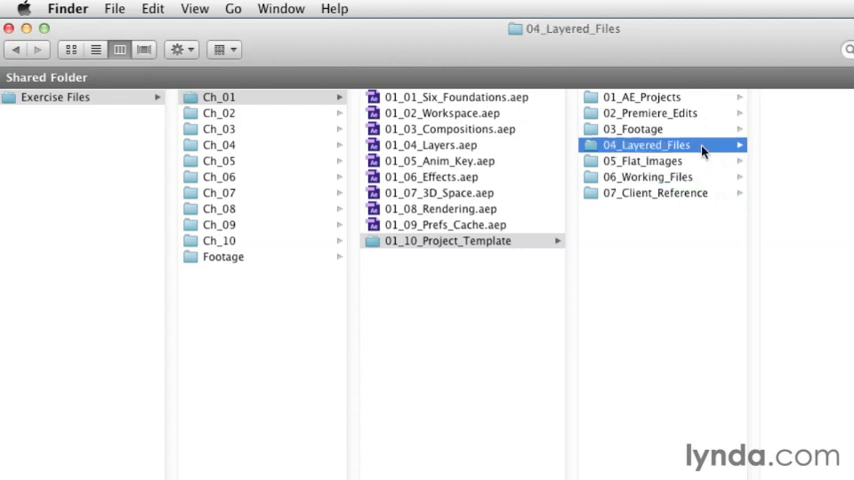
{"action": "mouse_move", "coordinate": [722, 203]}
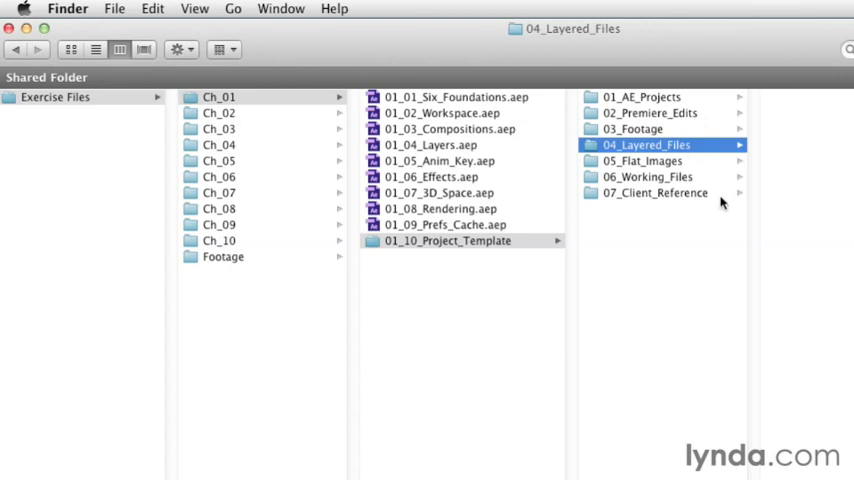
{"action": "left_click", "coordinate": [655, 192]}
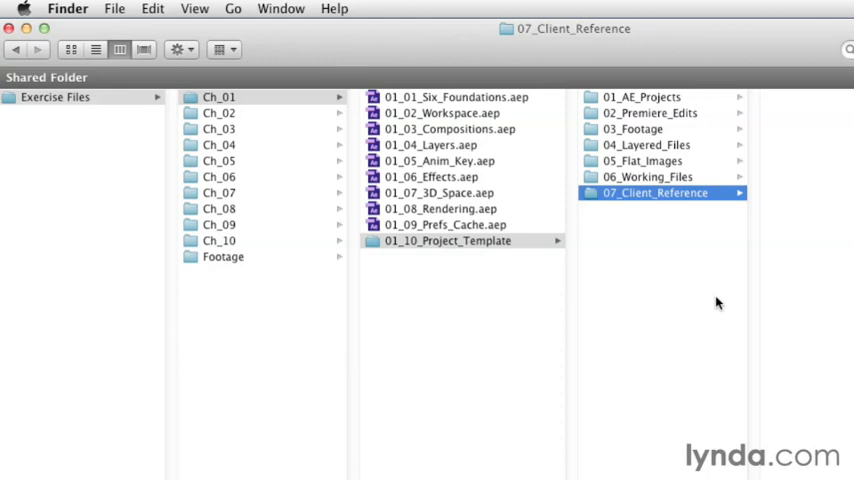
{"action": "mouse_move", "coordinate": [684, 237]}
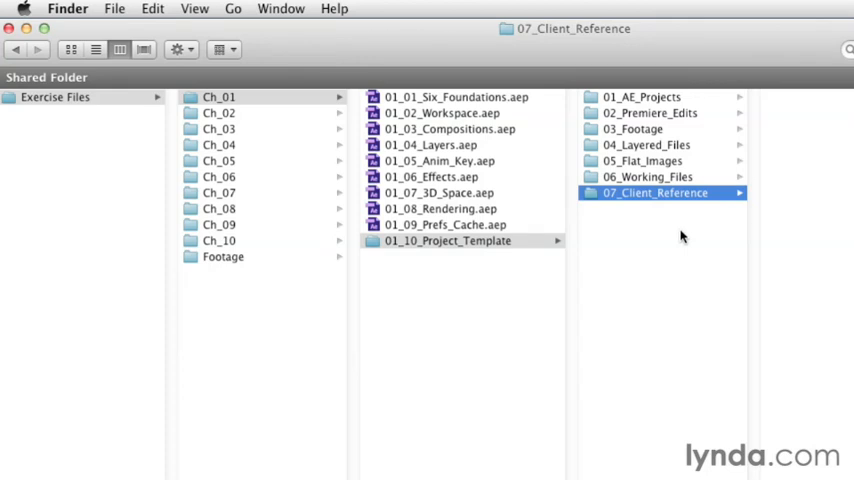
{"action": "mouse_move", "coordinate": [695, 238]}
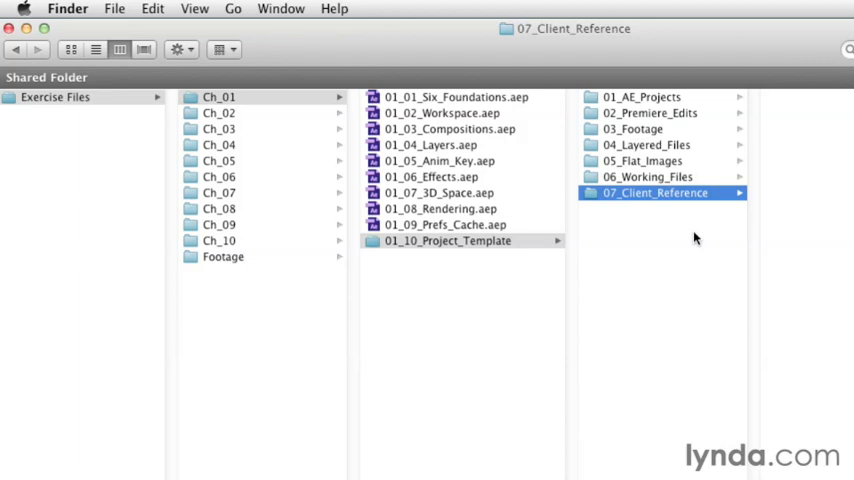
{"action": "mouse_move", "coordinate": [780, 413]}
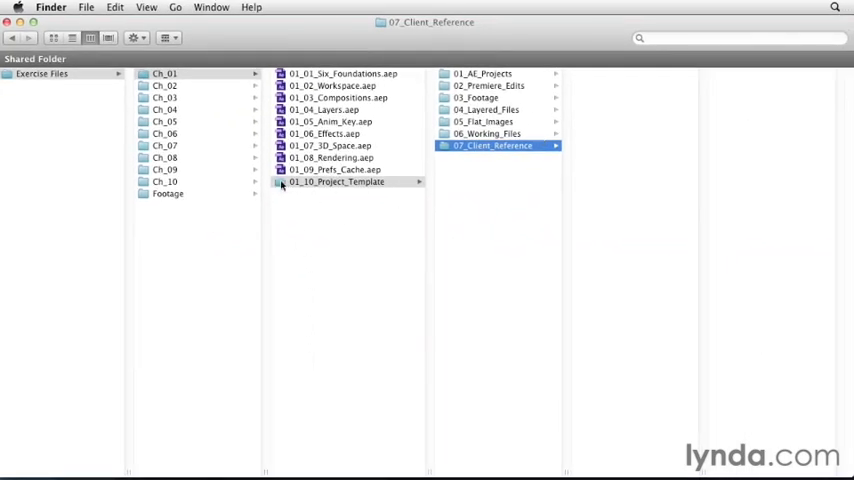
{"action": "right_click", "coordinate": [337, 182]}
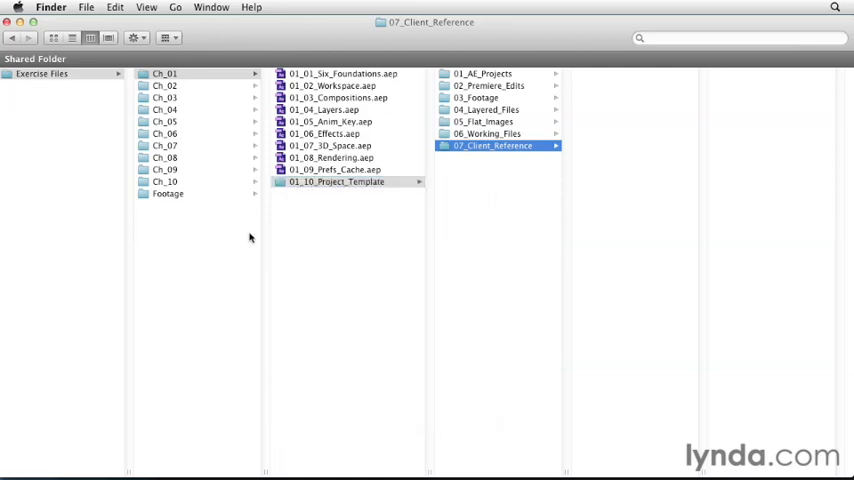
{"action": "mouse_move", "coordinate": [266, 222]}
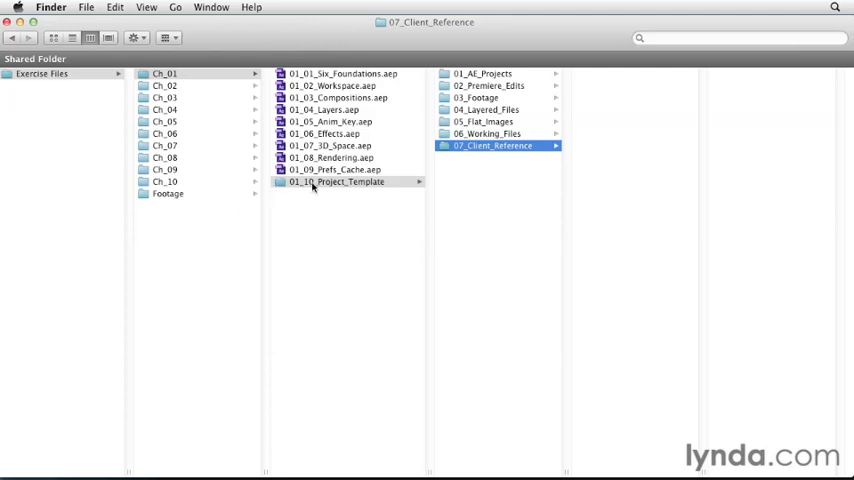
{"action": "mouse_move", "coordinate": [307, 236]}
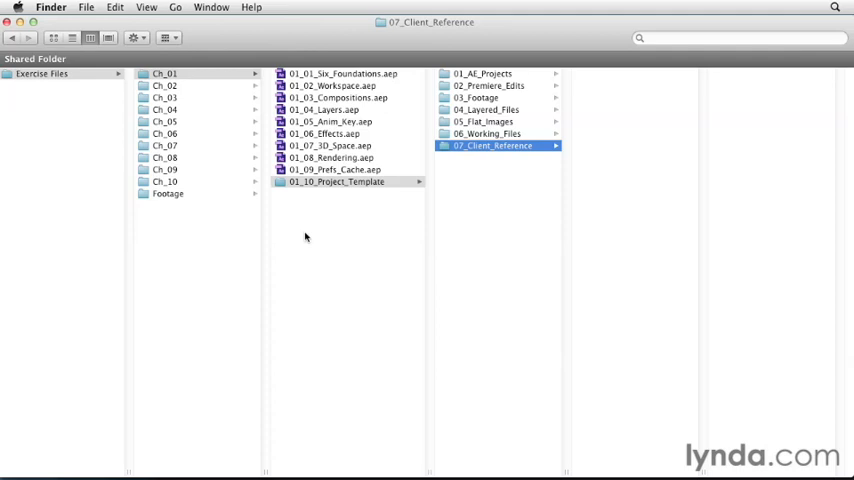
{"action": "mouse_move", "coordinate": [296, 200]}
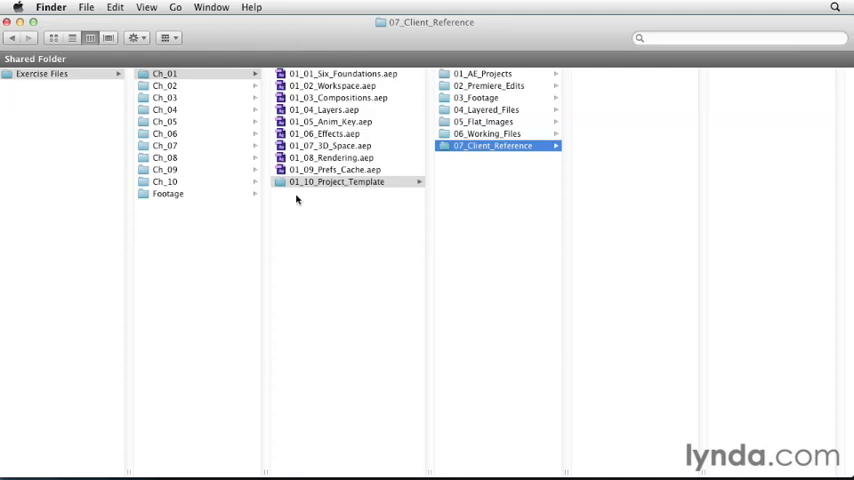
{"action": "mouse_move", "coordinate": [288, 210]}
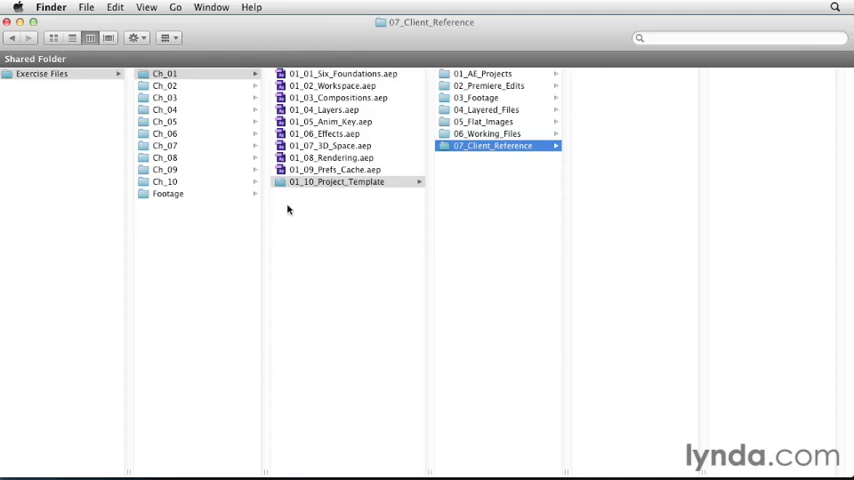